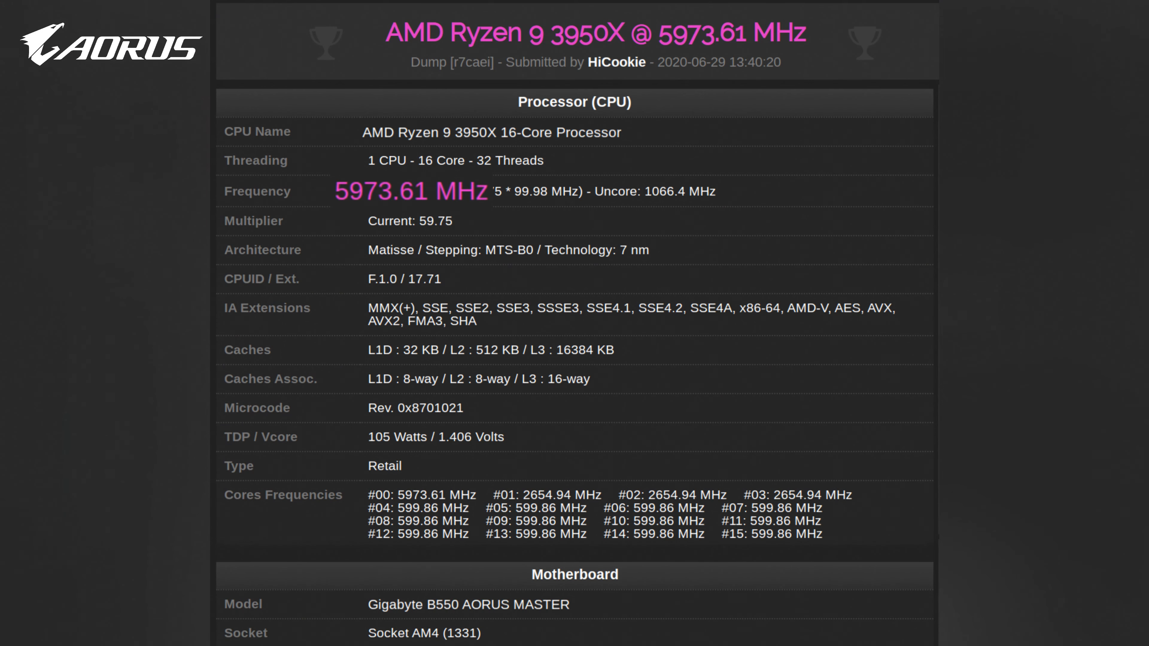
{"action": "double_click", "coordinate": [467, 605]}
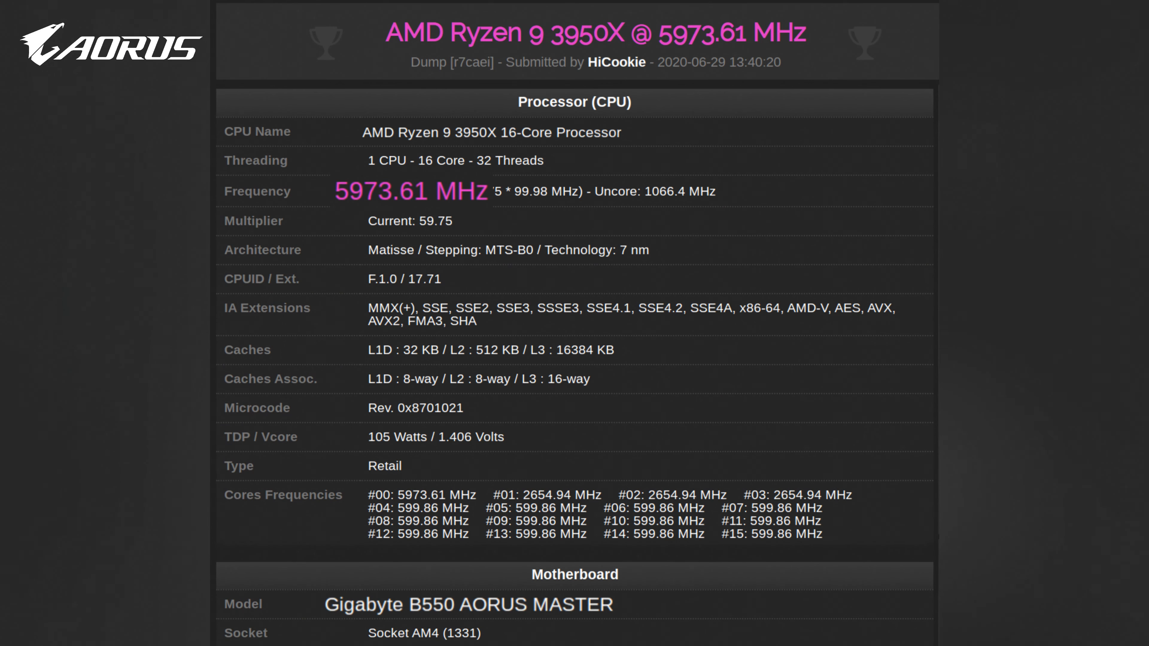